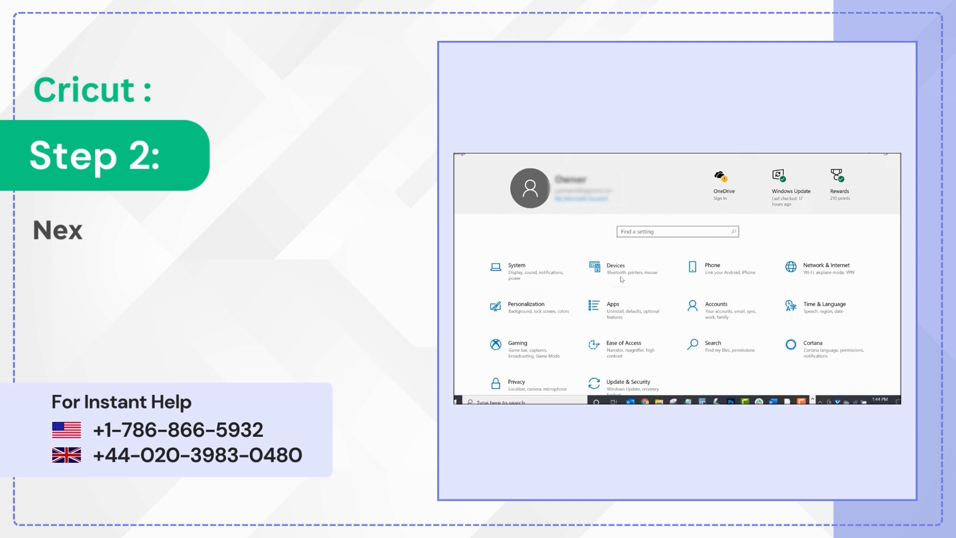
# Step: Go to Devices and switch Bluetooth on so the PC is discoverable
pyautogui.click(615, 268)
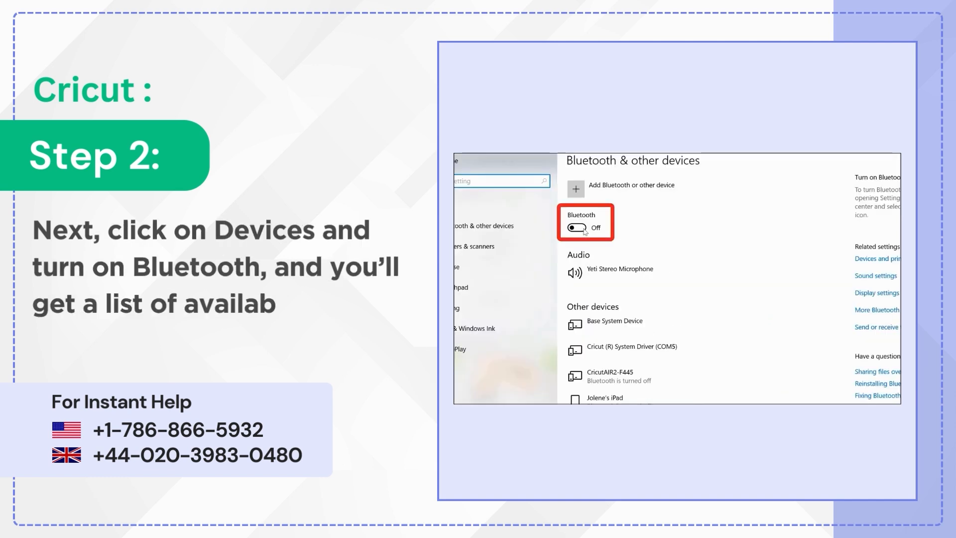
pyautogui.click(574, 227)
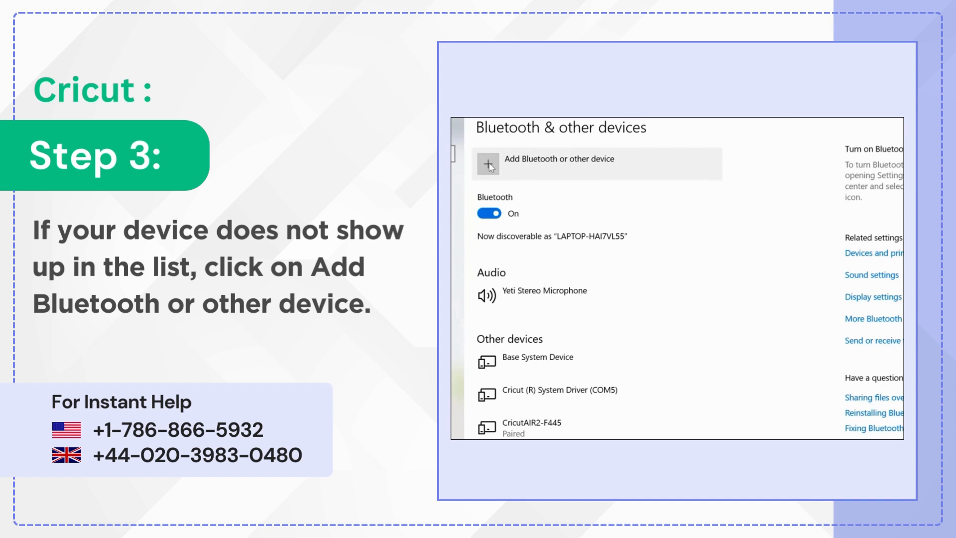
pyautogui.click(557, 163)
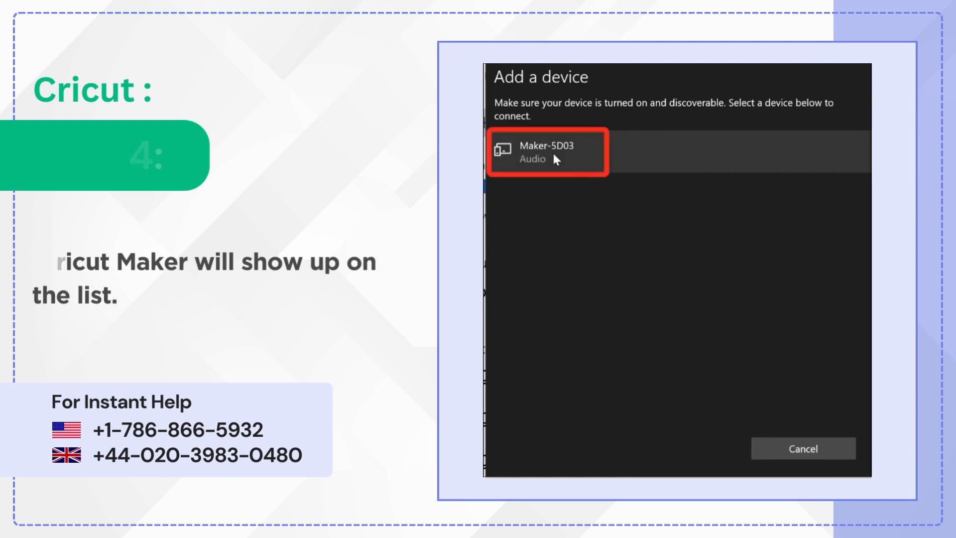
pyautogui.click(547, 151)
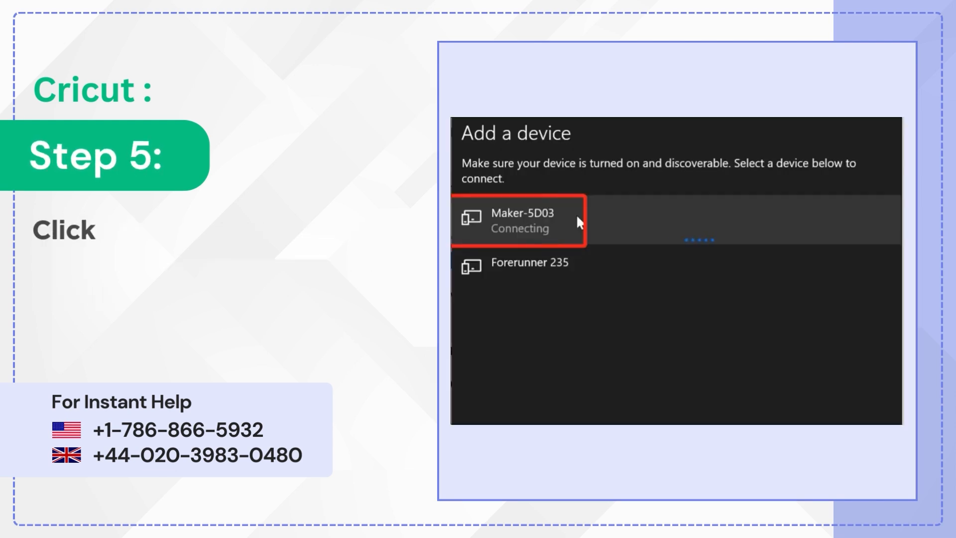
pyautogui.write('000')
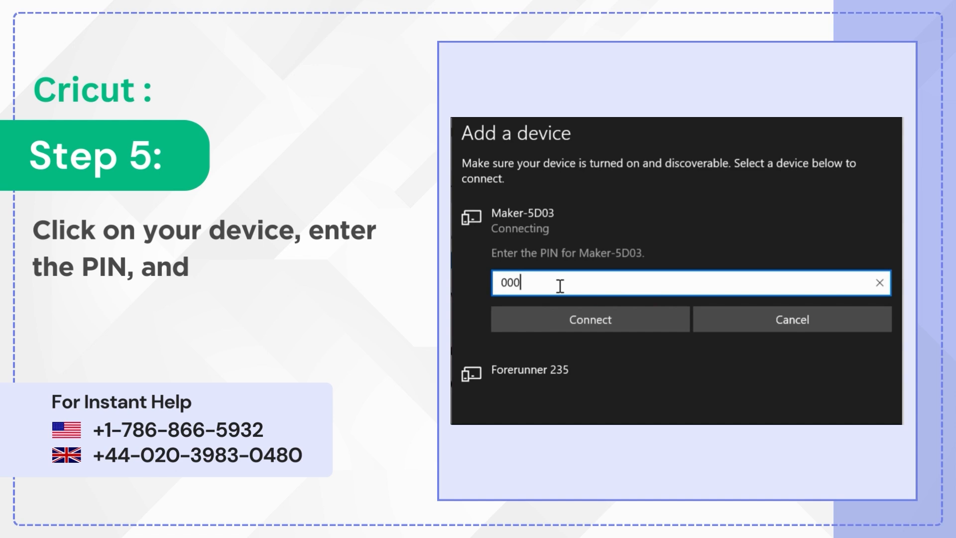
pyautogui.click(589, 318)
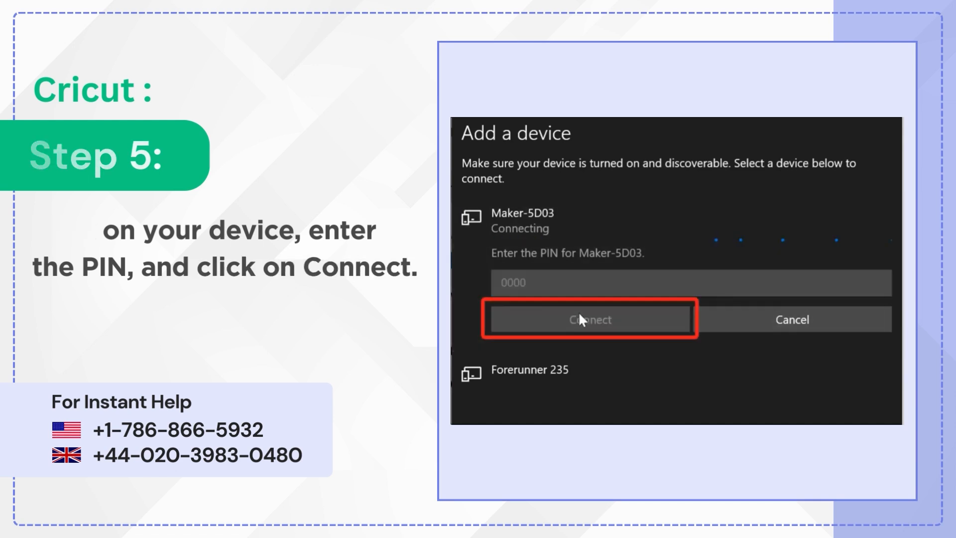
pyautogui.click(588, 318)
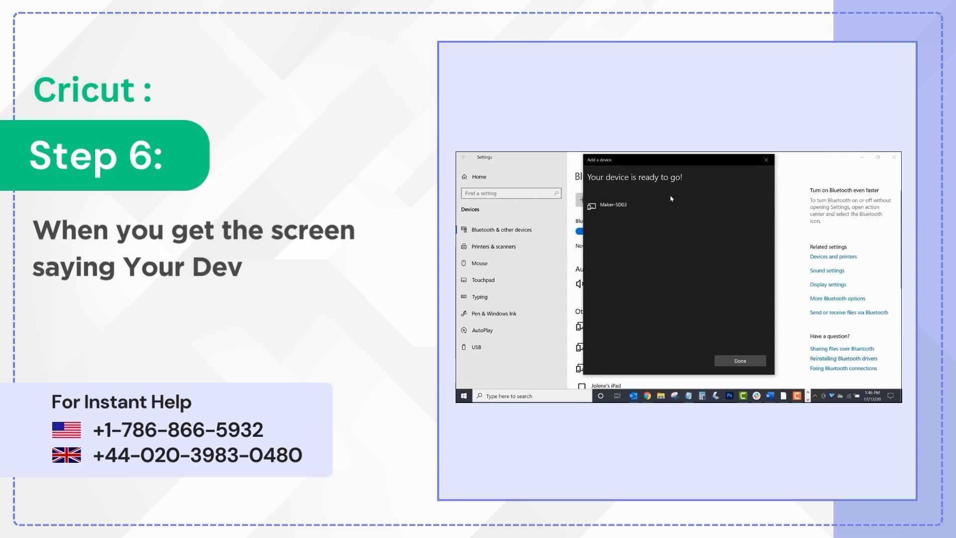
# Step: Confirm Done on 'Your device is ready to go!' to return to the devices list
pyautogui.click(739, 360)
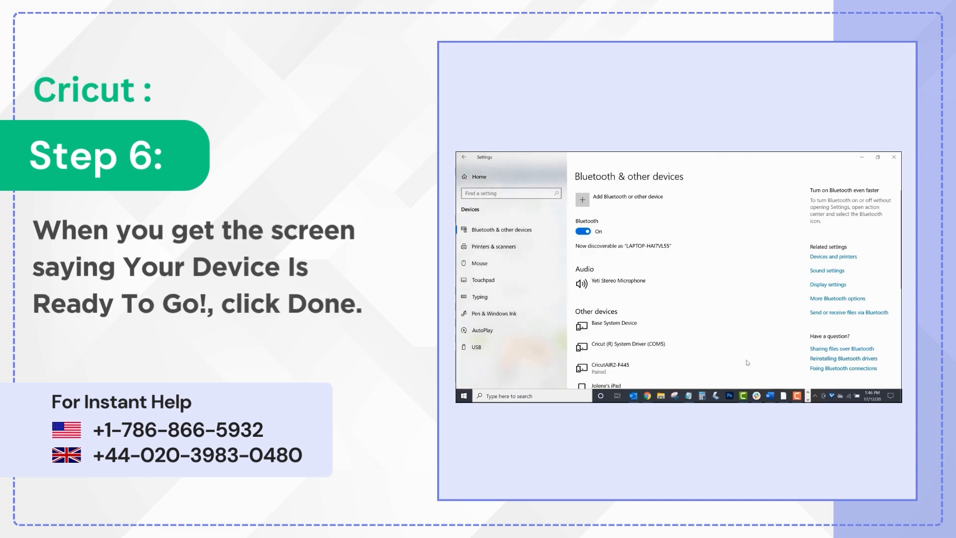